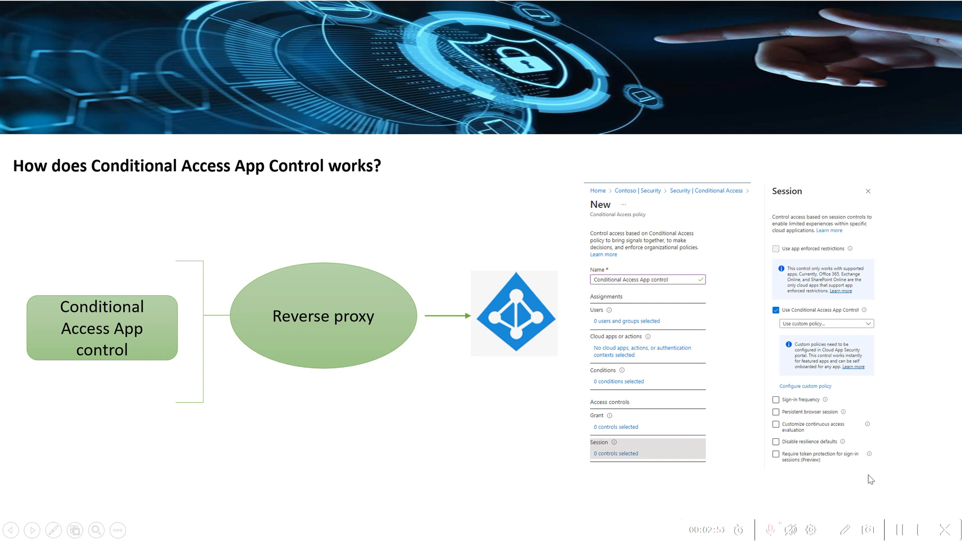
{"action": "mouse_move", "coordinate": [894, 510]}
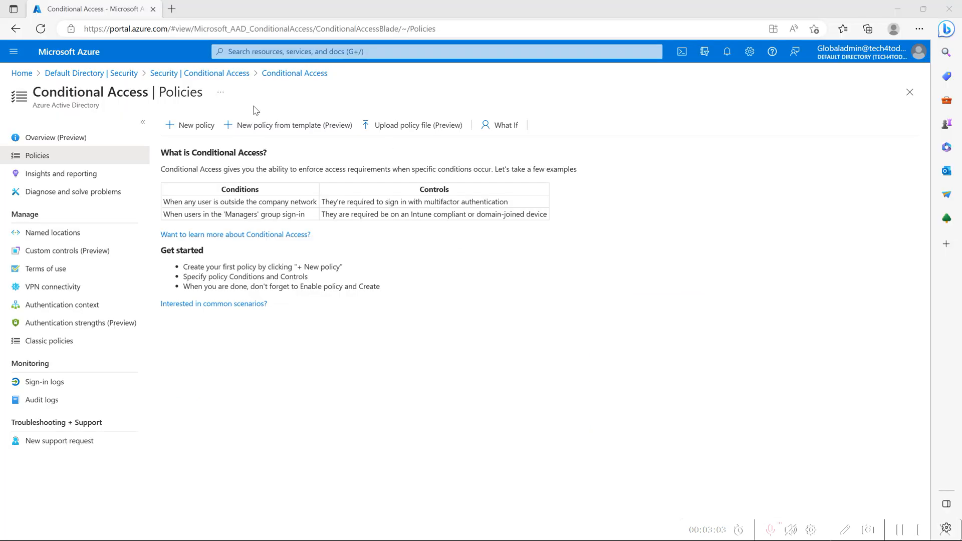
Begin a new Conditional Access policy and open its '0 controls selected' Session panel.
{"action": "left_click", "coordinate": [195, 124]}
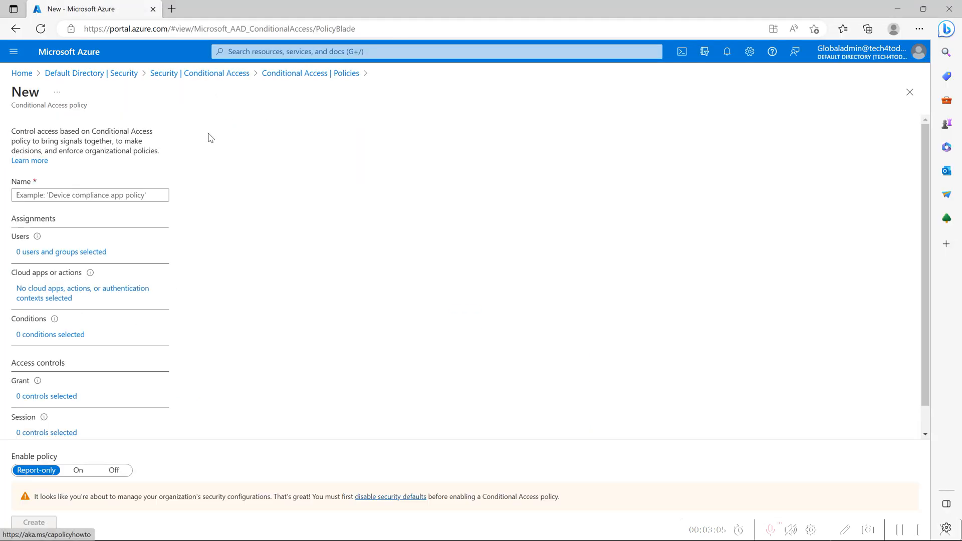
{"action": "scroll", "scroll_direction": "down", "scroll_amount": 3}
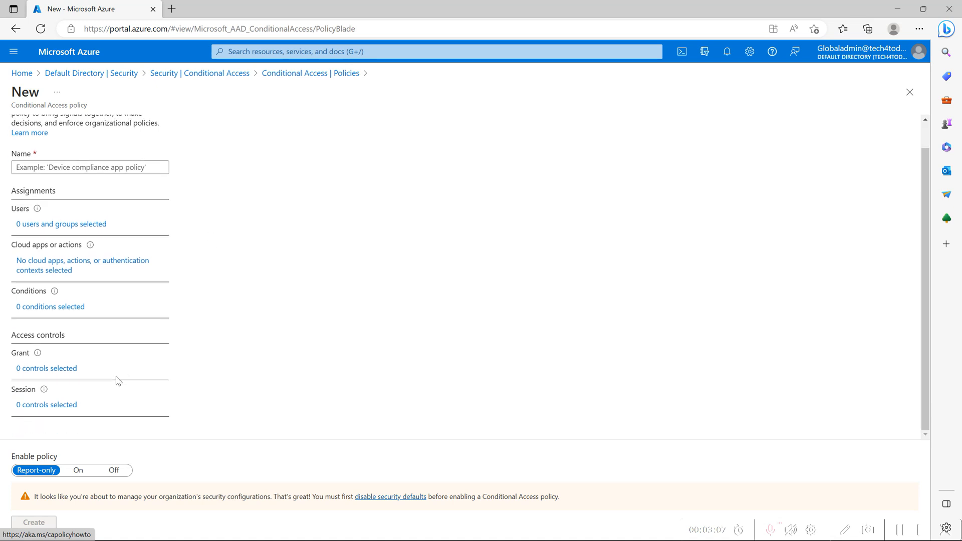
{"action": "mouse_move", "coordinate": [55, 395]}
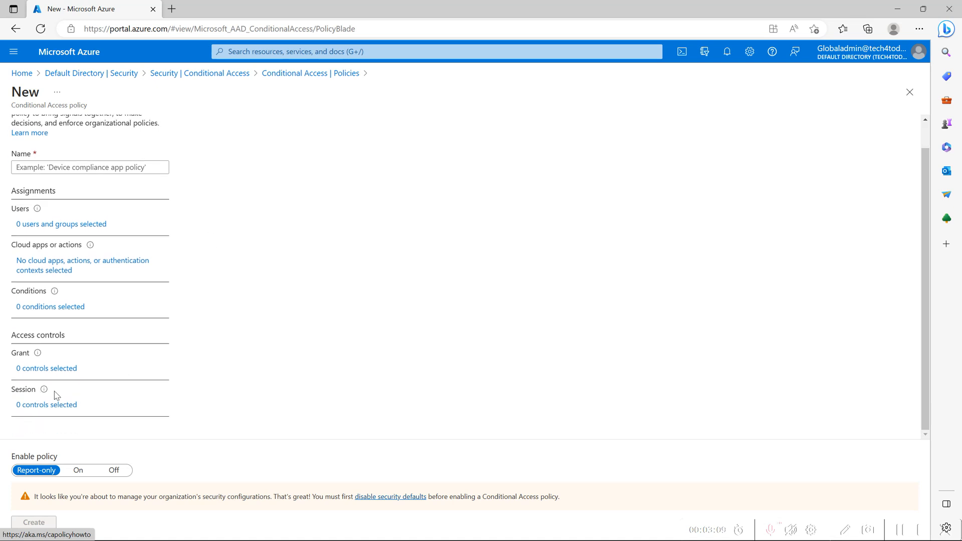
{"action": "left_click", "coordinate": [46, 405]}
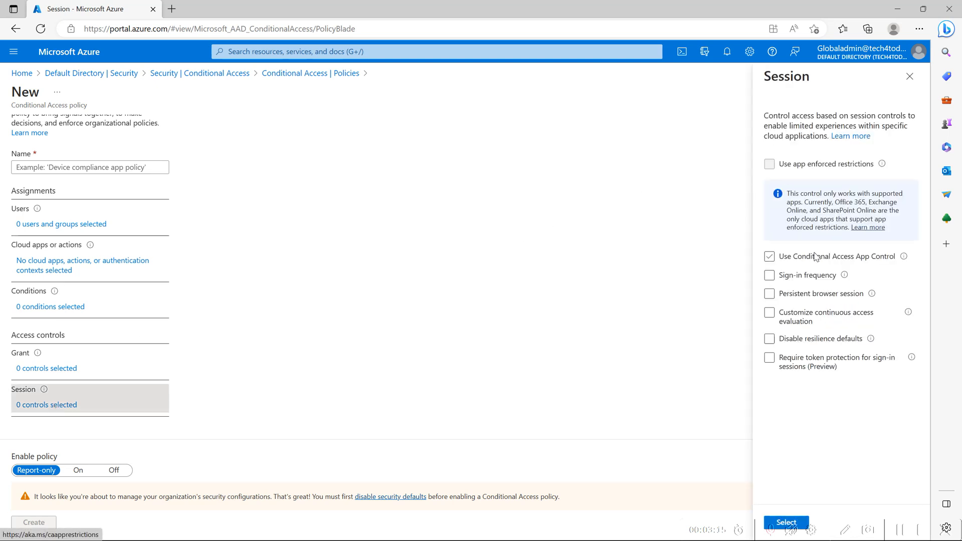
Enable 'Use Conditional Access App Control' and set it to 'Use custom policy...'.
{"action": "left_click", "coordinate": [769, 256]}
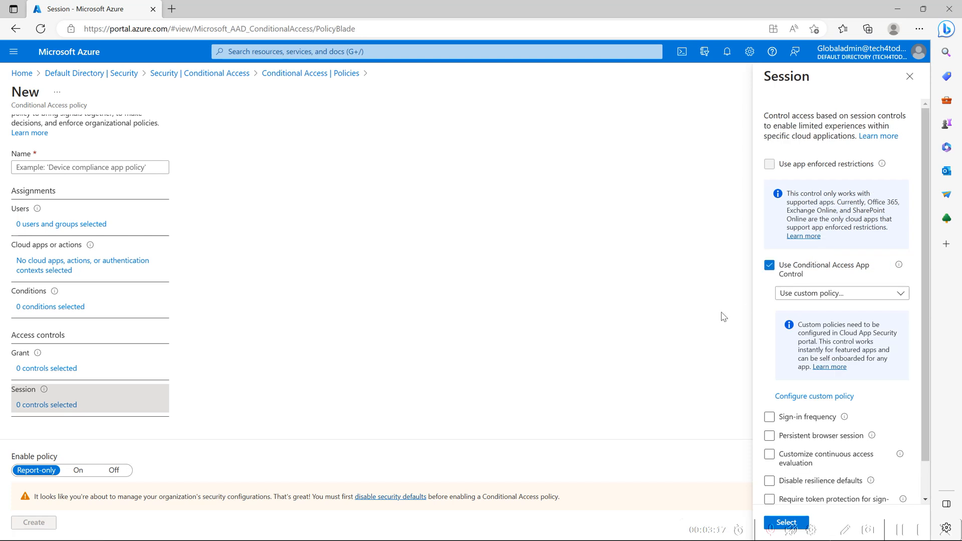
{"action": "left_click", "coordinate": [839, 292]}
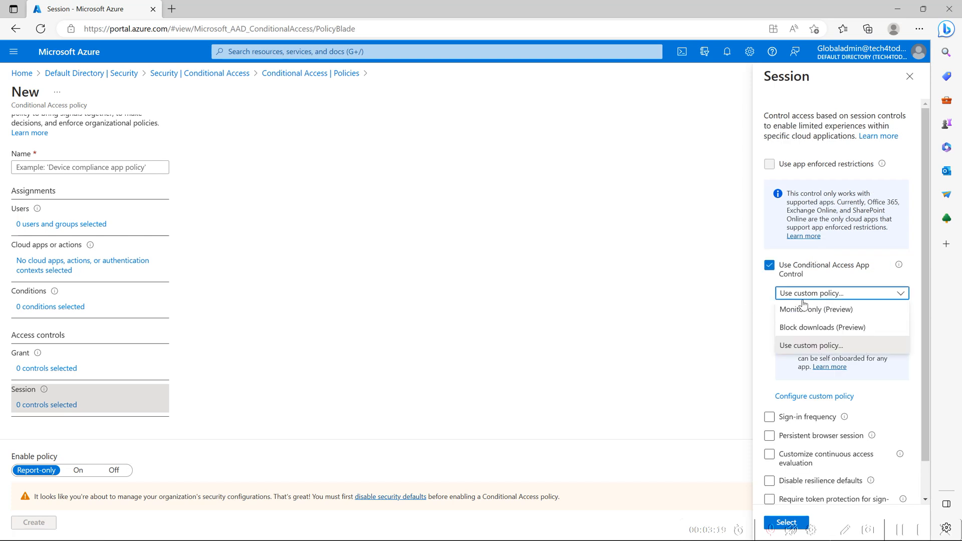
{"action": "left_click", "coordinate": [811, 345]}
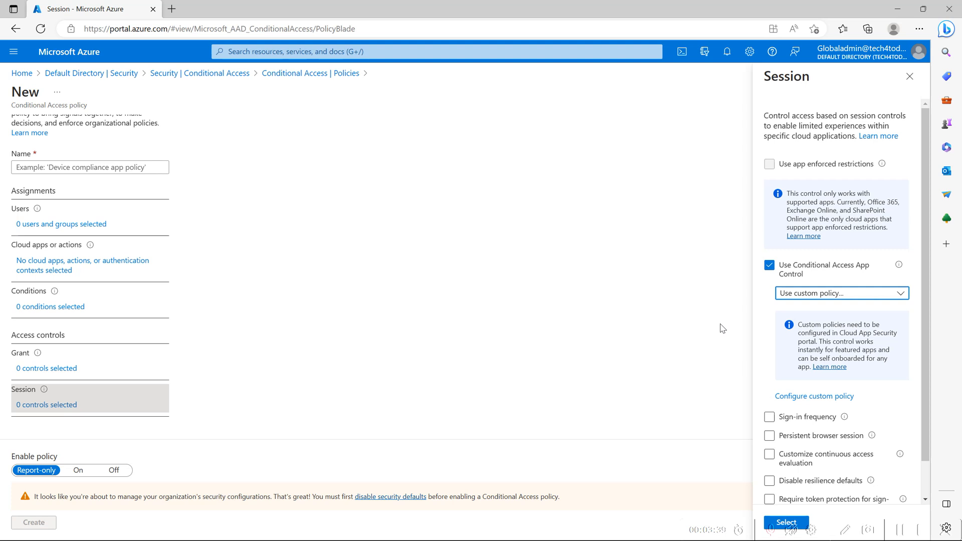
Tick and untick the other session options below App Control.
{"action": "left_click", "coordinate": [768, 436]}
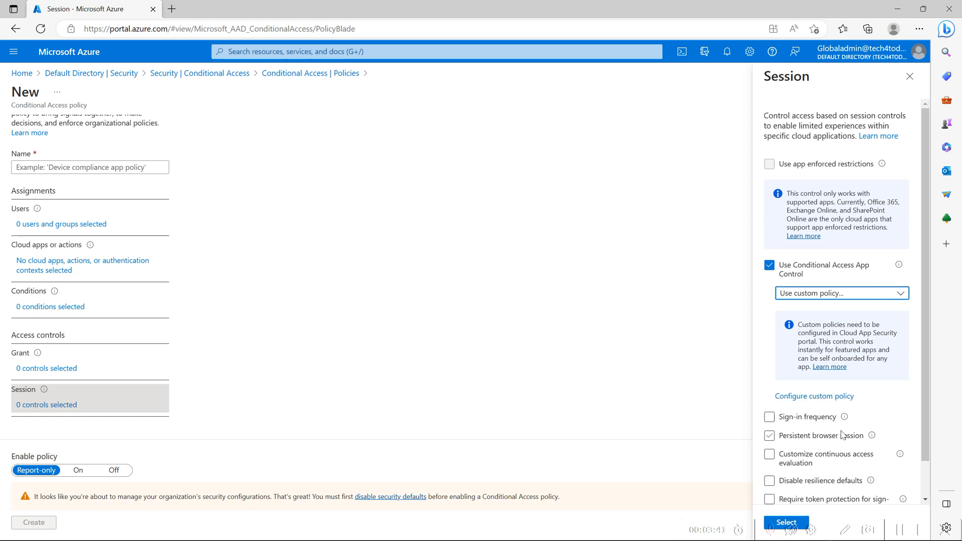
{"action": "left_click", "coordinate": [769, 435]}
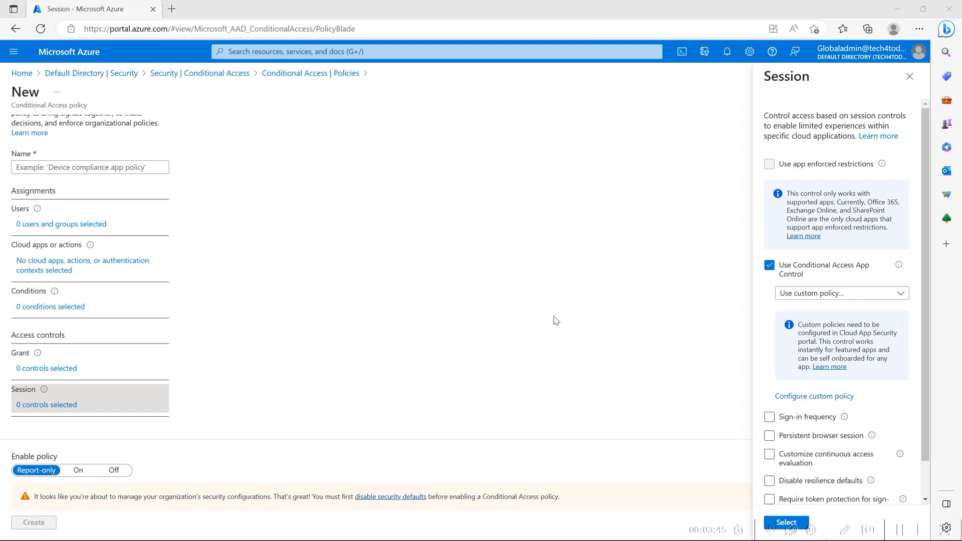
{"action": "mouse_move", "coordinate": [106, 226]}
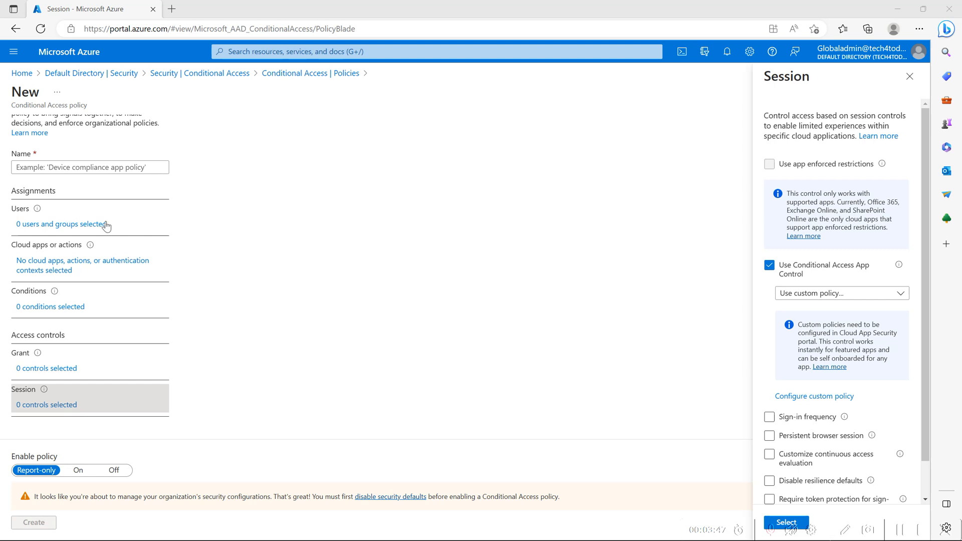
{"action": "mouse_move", "coordinate": [87, 273]}
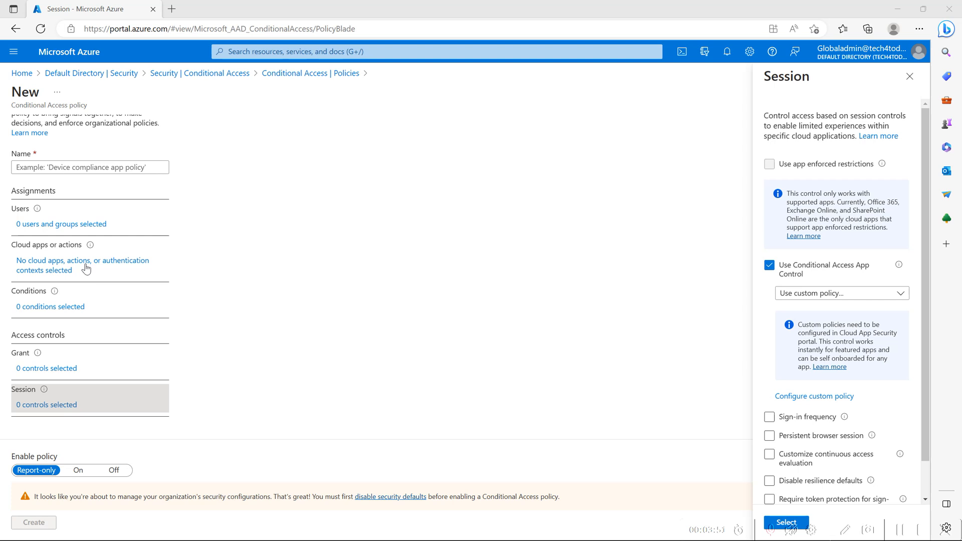
{"action": "mouse_move", "coordinate": [67, 307]}
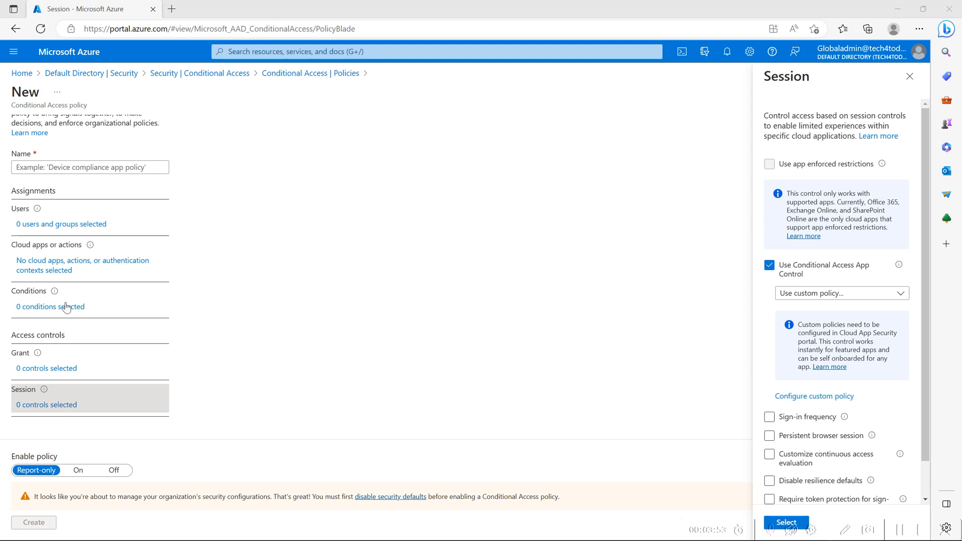
{"action": "mouse_move", "coordinate": [475, 420]}
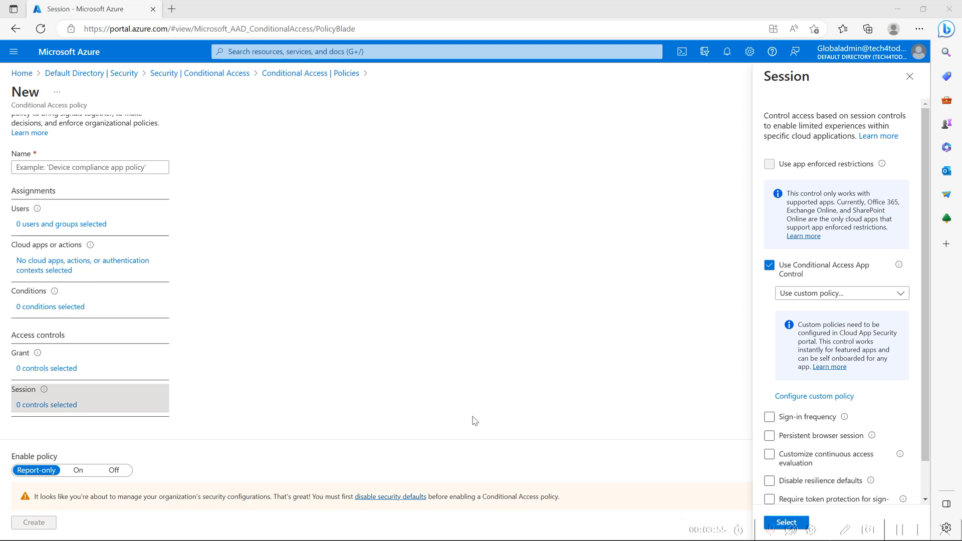
{"action": "left_click", "coordinate": [769, 454]}
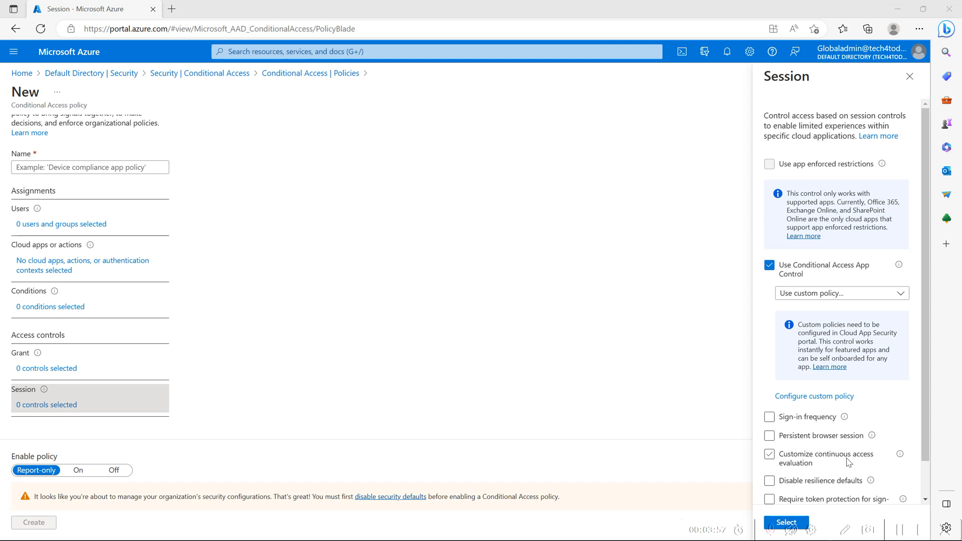
{"action": "left_click", "coordinate": [768, 454]}
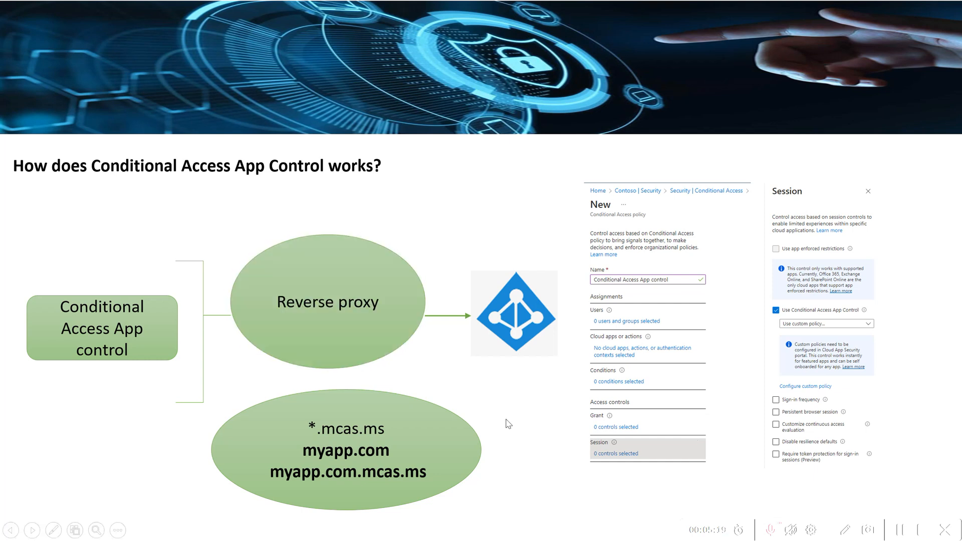
{"action": "mouse_move", "coordinate": [499, 422]}
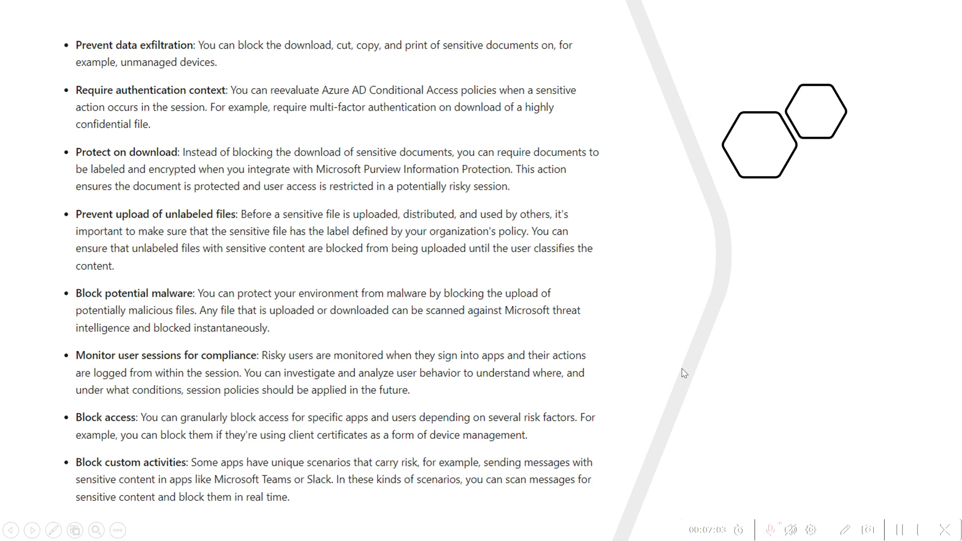
{"action": "mouse_move", "coordinate": [793, 383]}
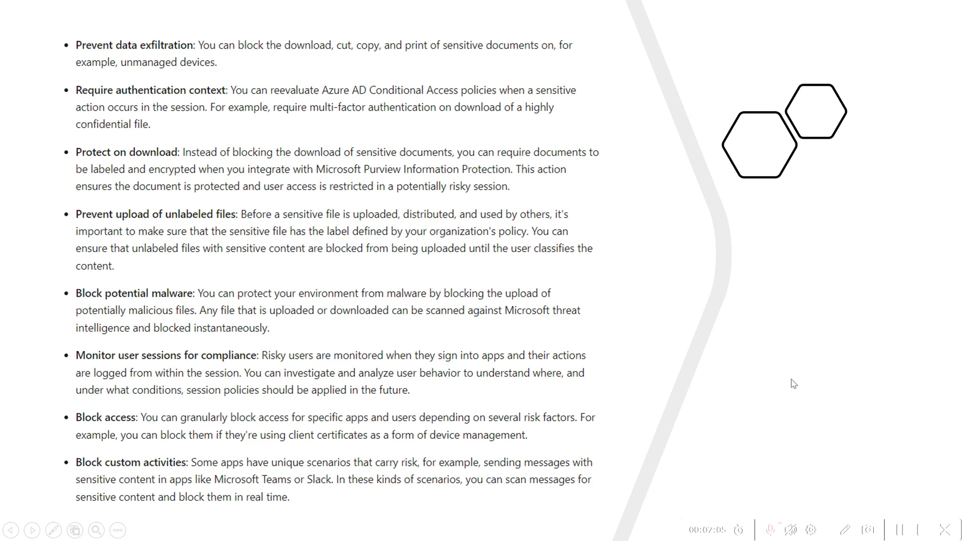